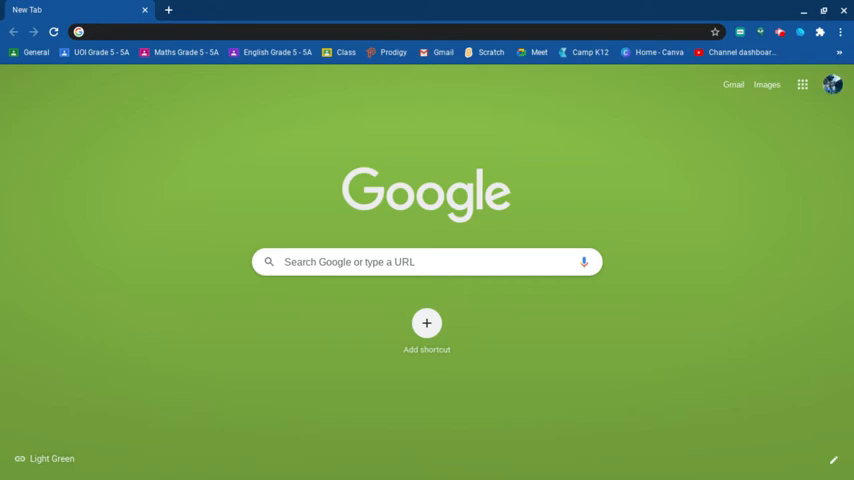
Go to youtube.com from the address bar of the new tab
text(f)
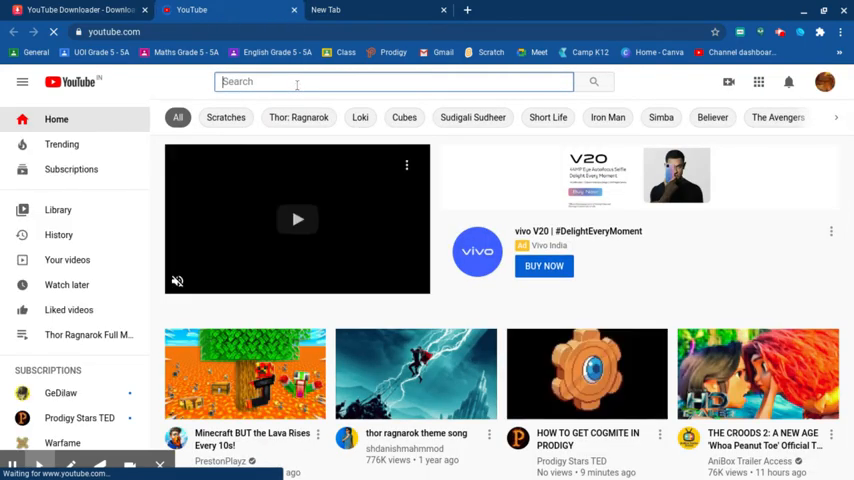
Search YouTube for 'thor legends are made' and start the Thor - Legends Are Made video
text(thor)
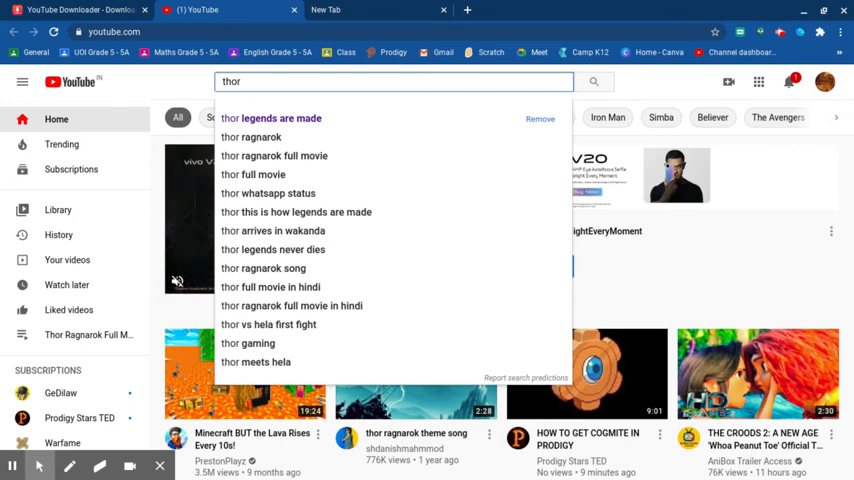
text(legends)
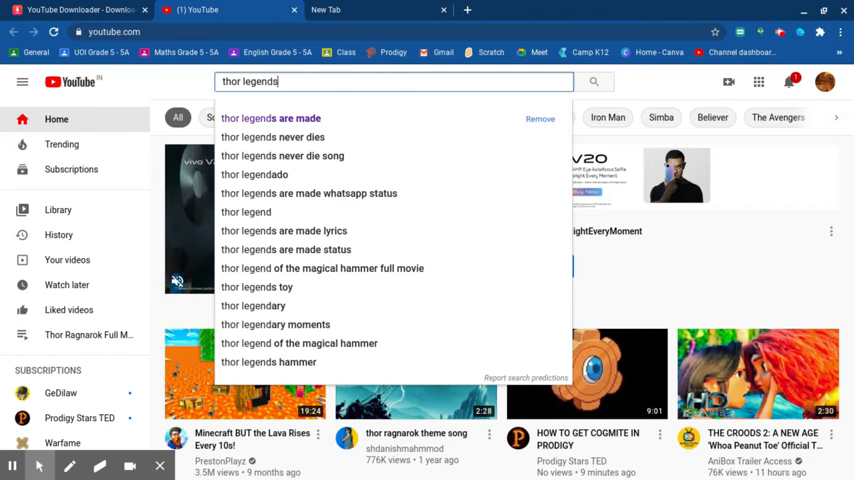
click(270, 118)
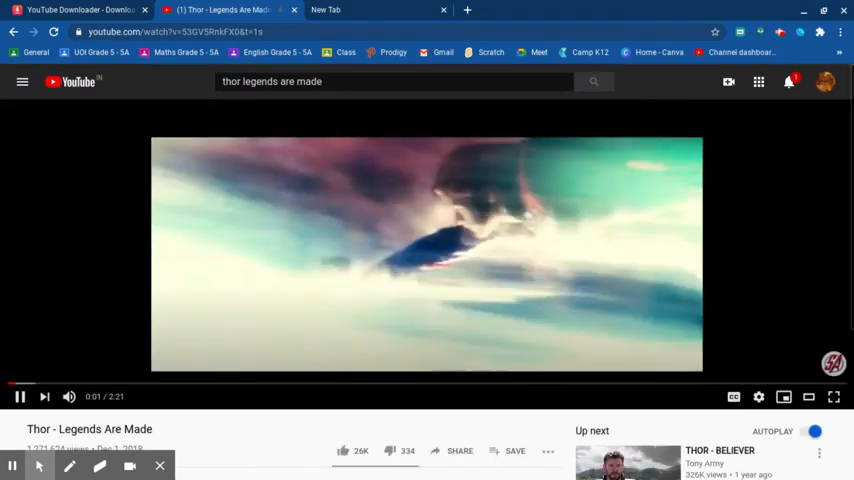
Pause the video and copy its short share link from the Share panel
click(20, 396)
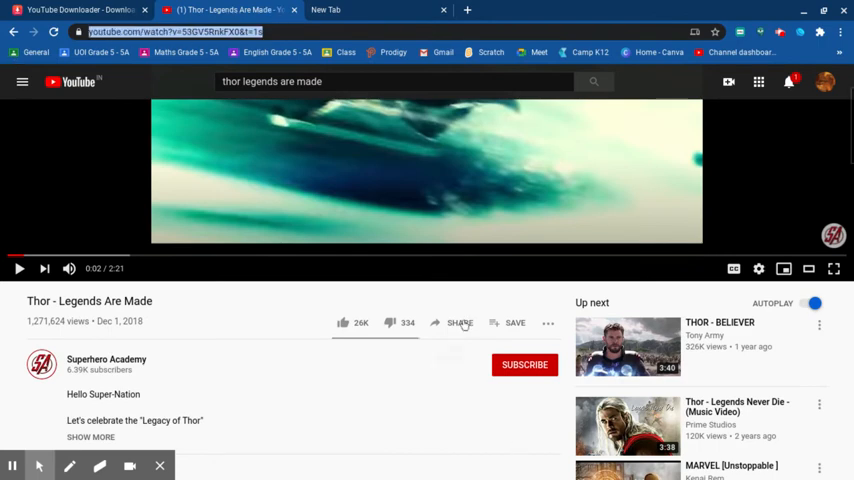
click(460, 322)
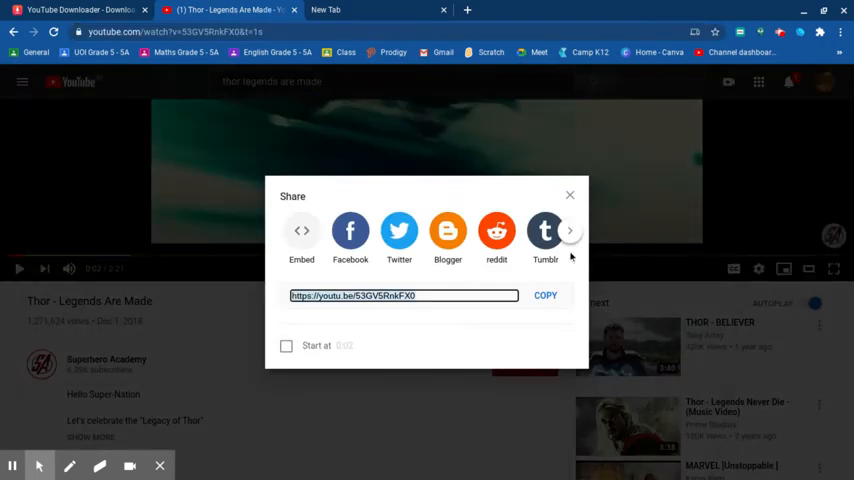
click(570, 194)
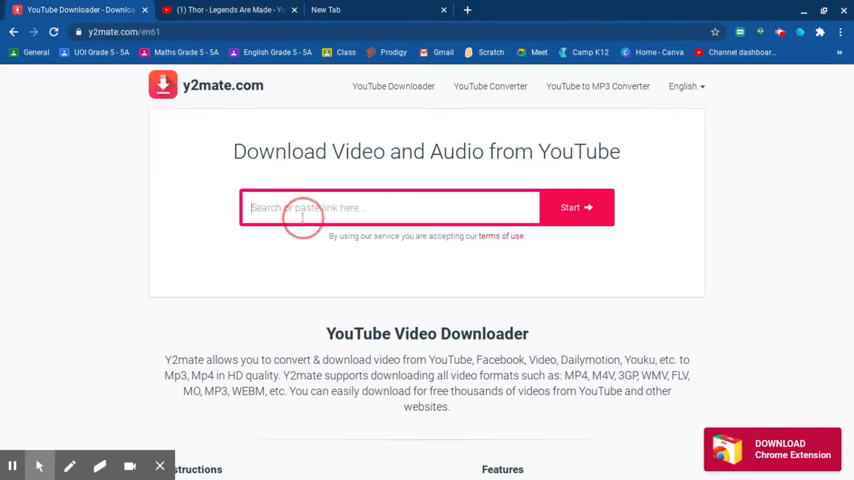
Search y2mate for 'thor legends are made' to list matching videos
click(576, 208)
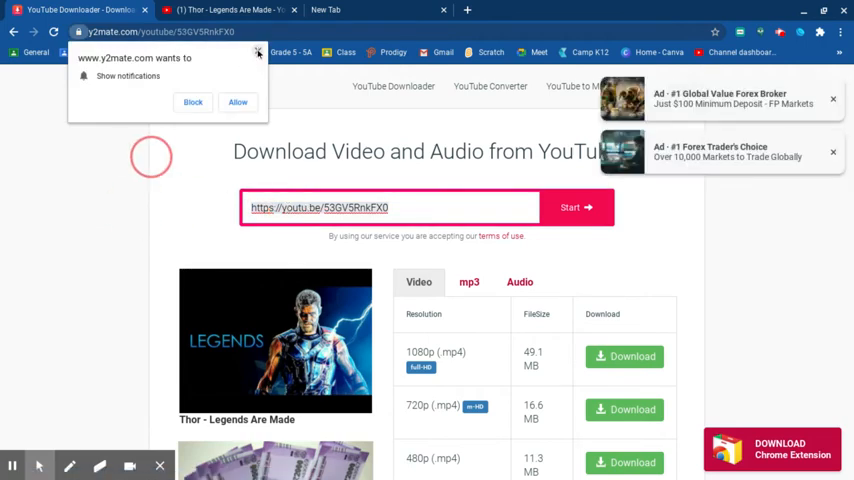
click(258, 52)
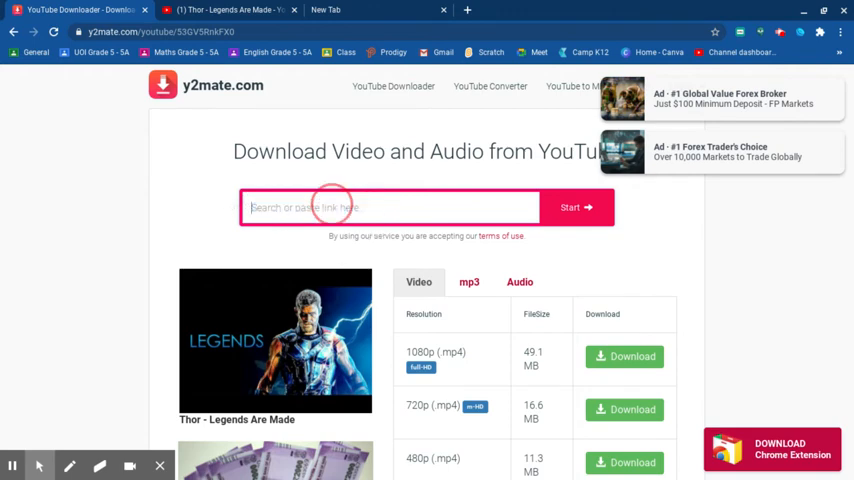
text(thro)
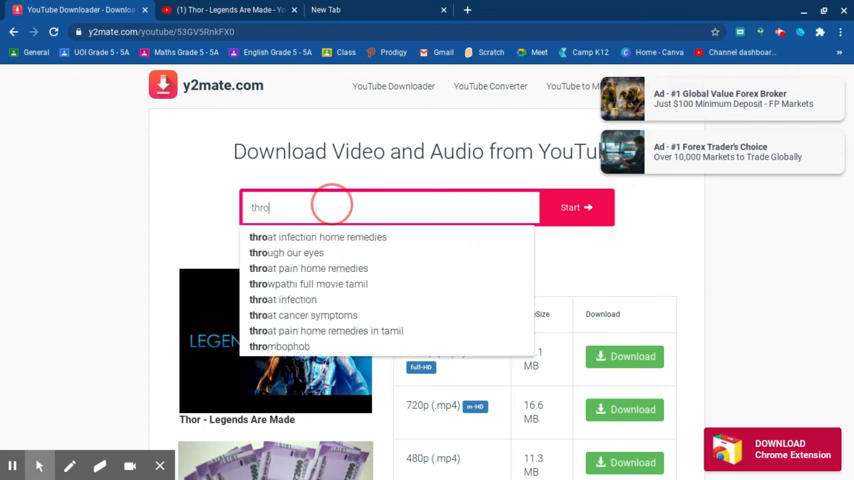
text(thor legends are)
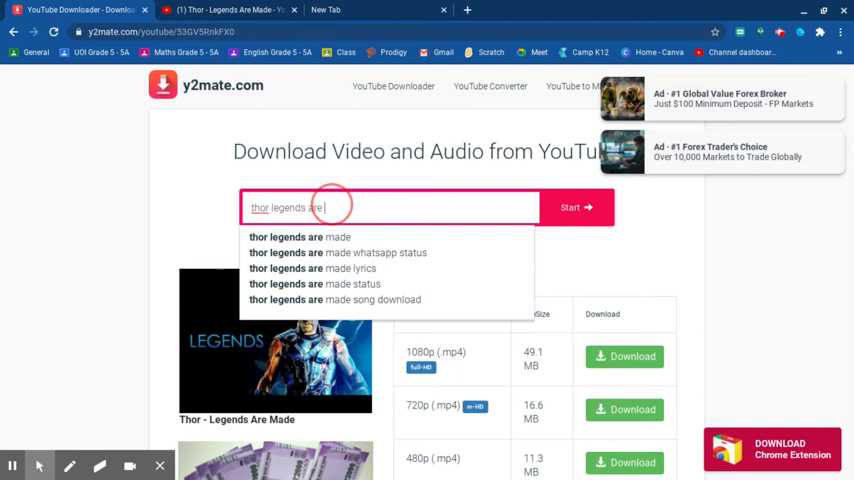
text(made)
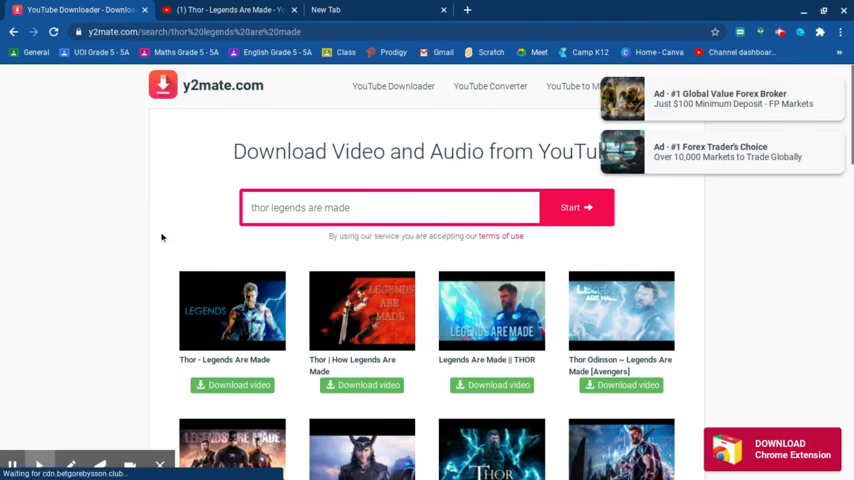
Choose Download video on the first result, Thor - Legends Are Made
scroll(down, 3)
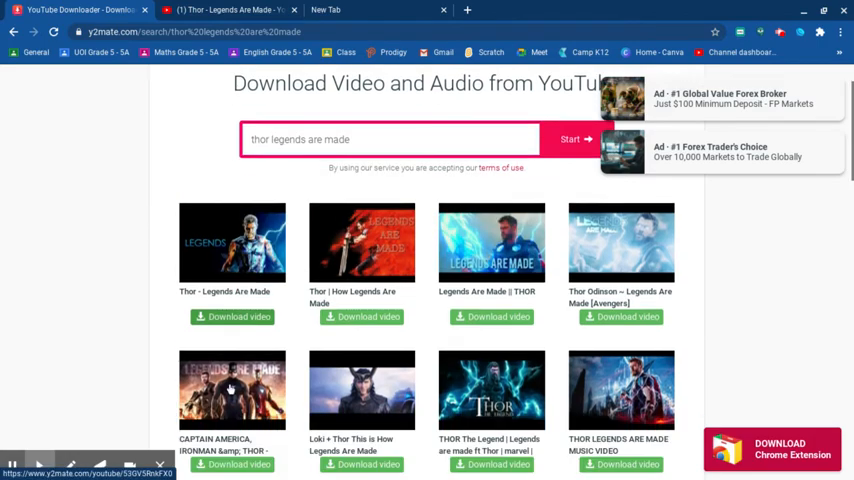
scroll(down, 3)
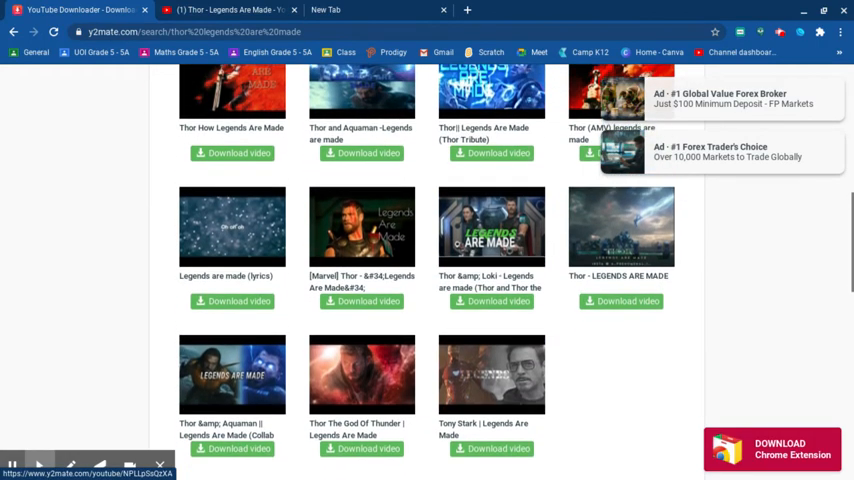
scroll(up, 3)
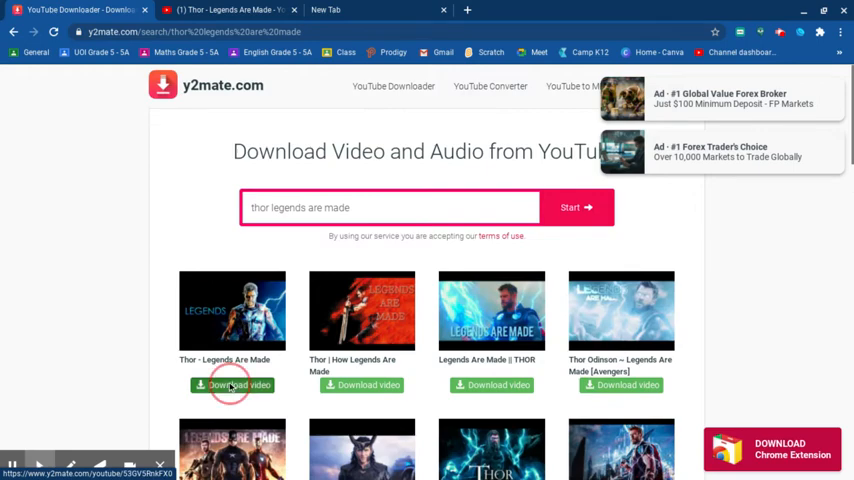
click(232, 384)
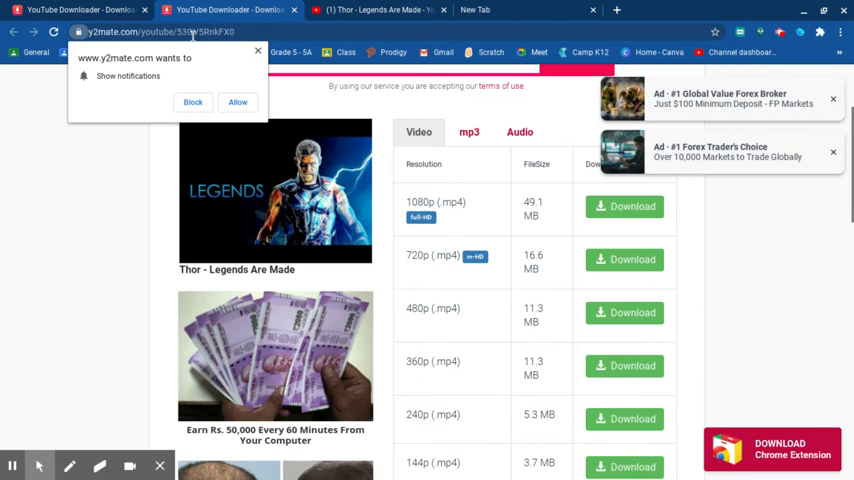
click(192, 102)
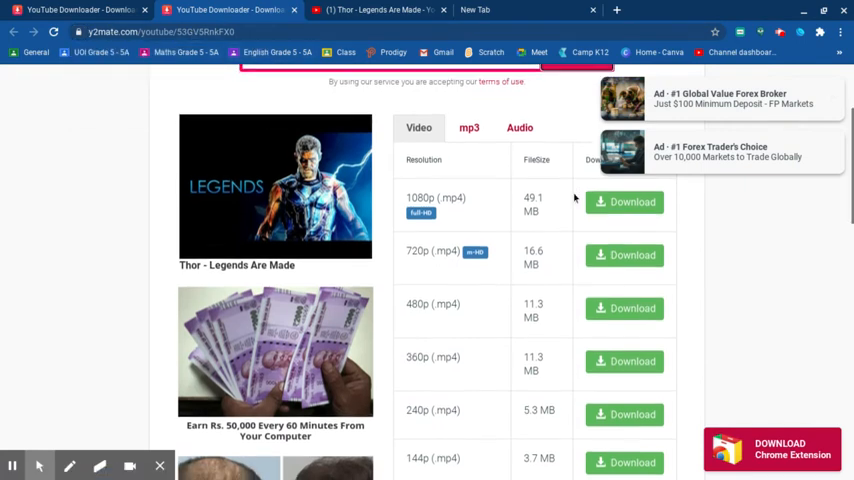
scroll(down, 3)
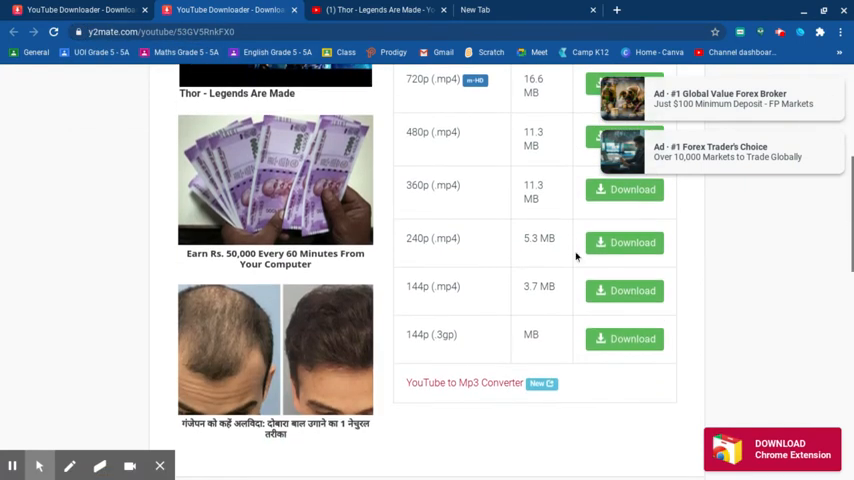
scroll(up, 3)
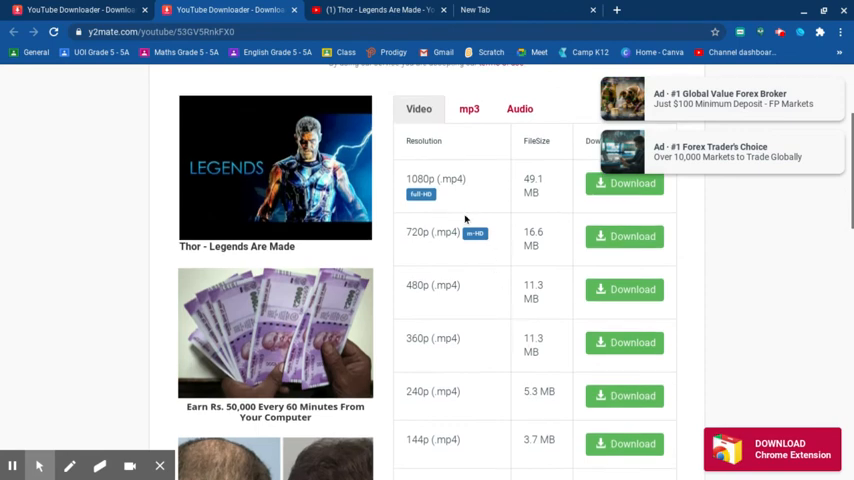
mouse_move(454, 190)
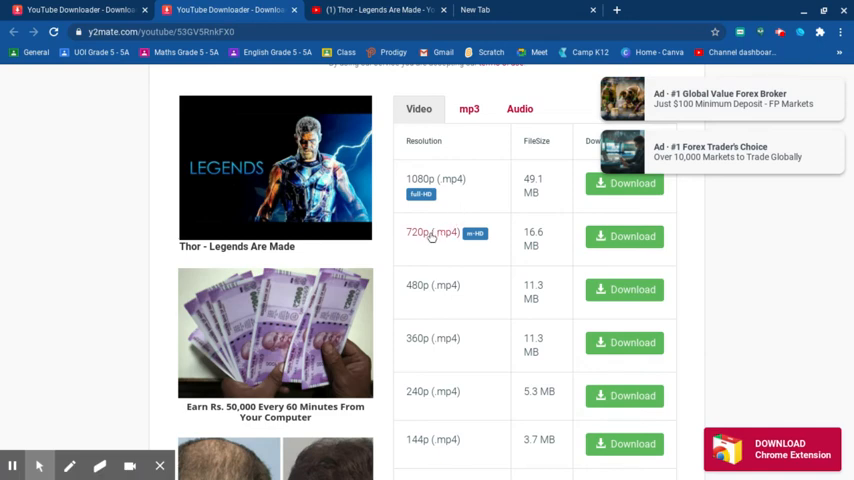
mouse_move(432, 236)
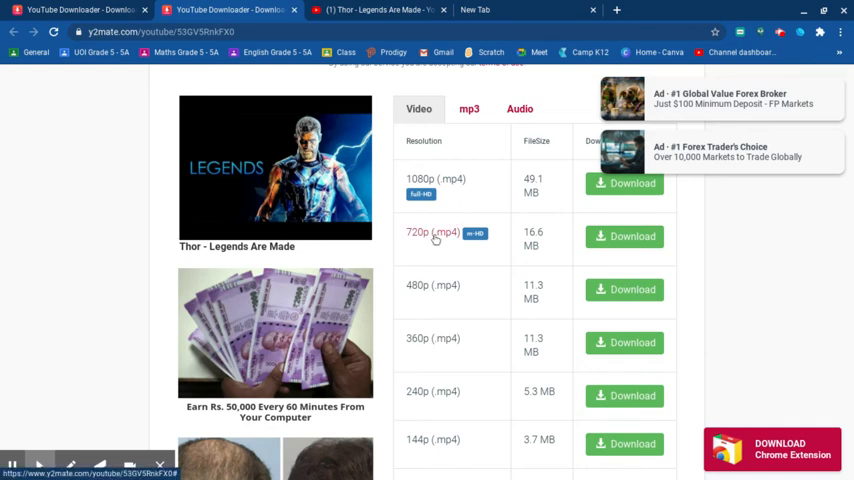
mouse_move(472, 202)
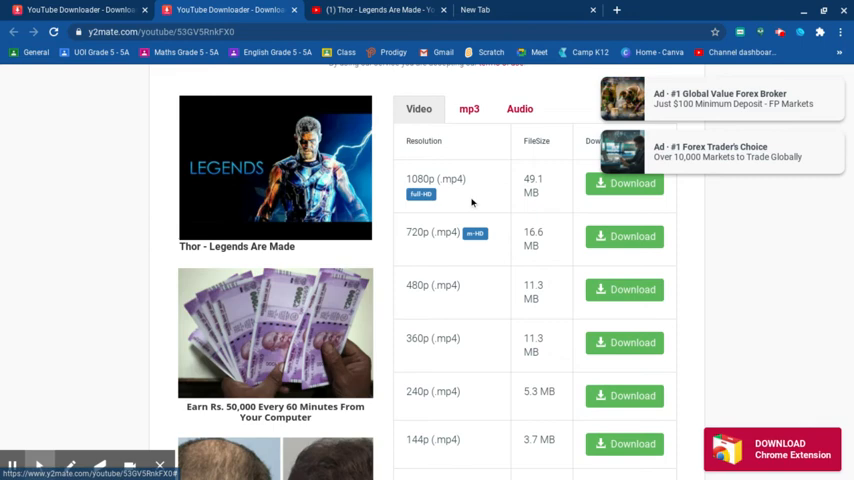
scroll(down, 3)
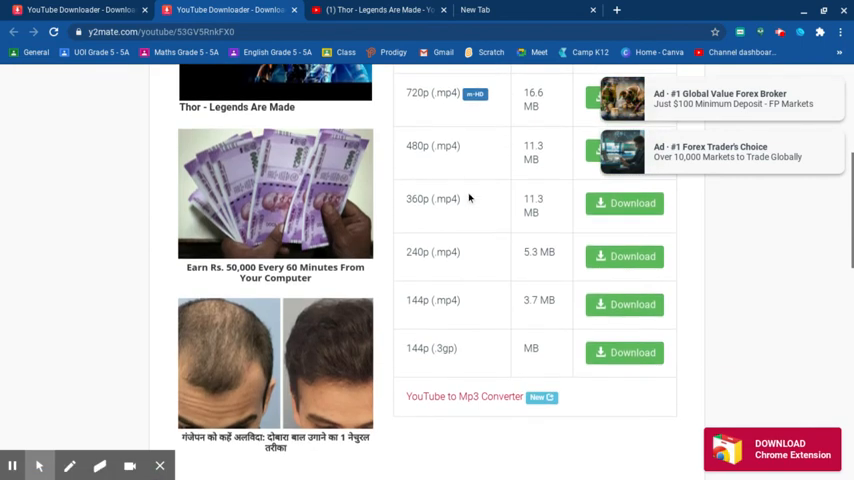
mouse_move(460, 376)
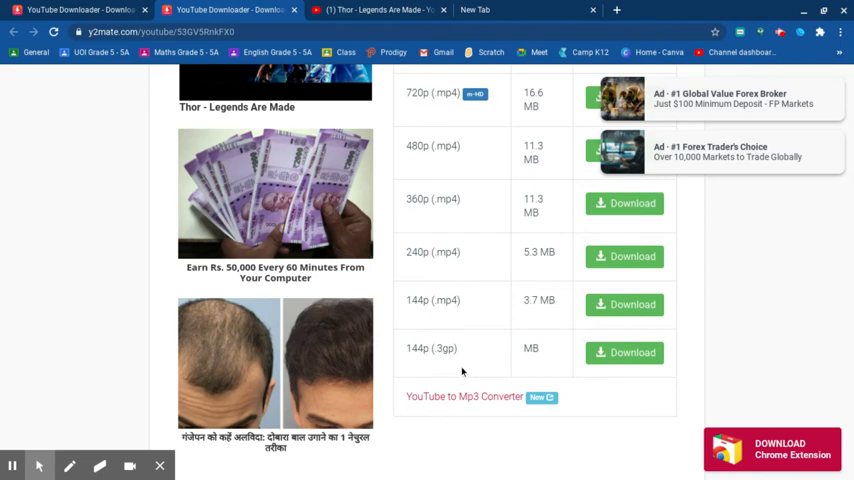
scroll(up, 3)
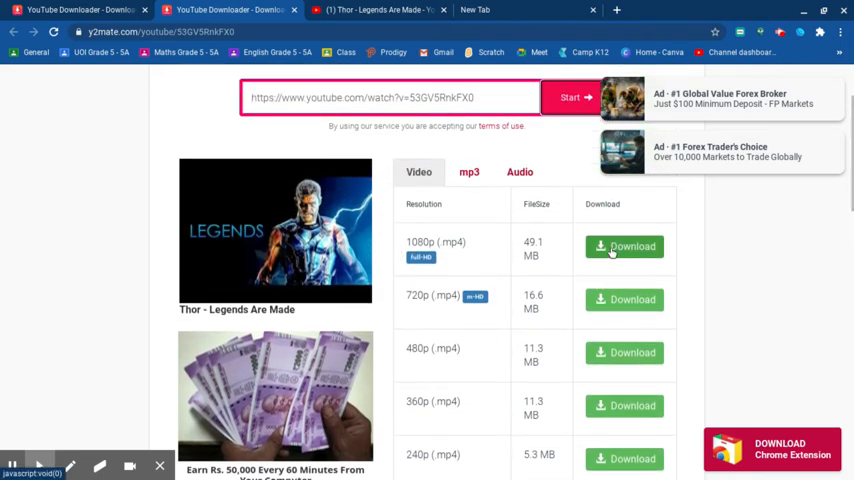
mouse_move(624, 300)
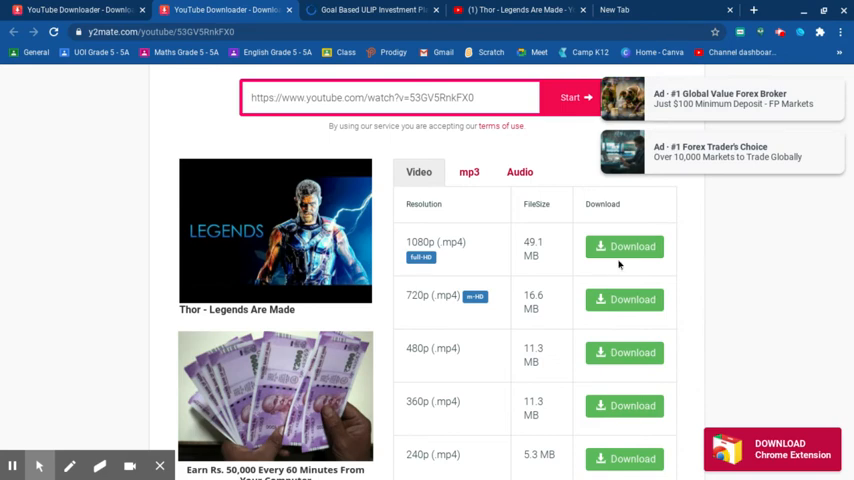
Download the 720p MP4, dismiss the ad tab, and show the file in Downloads
click(624, 246)
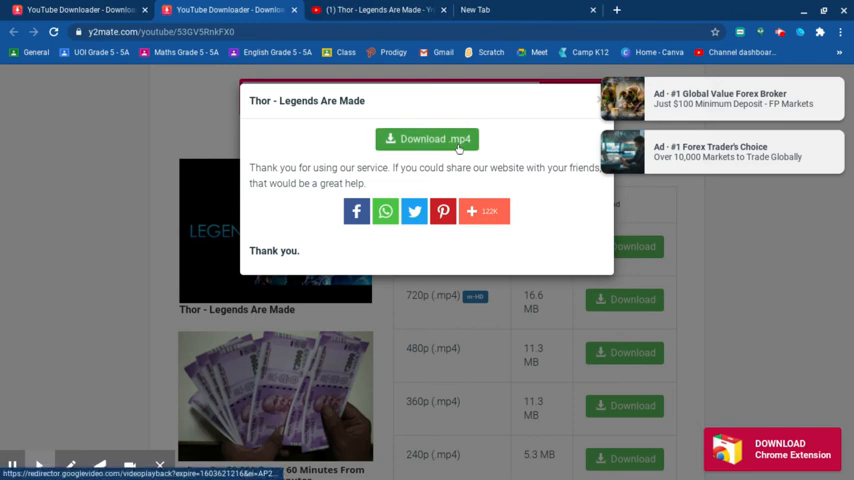
click(428, 138)
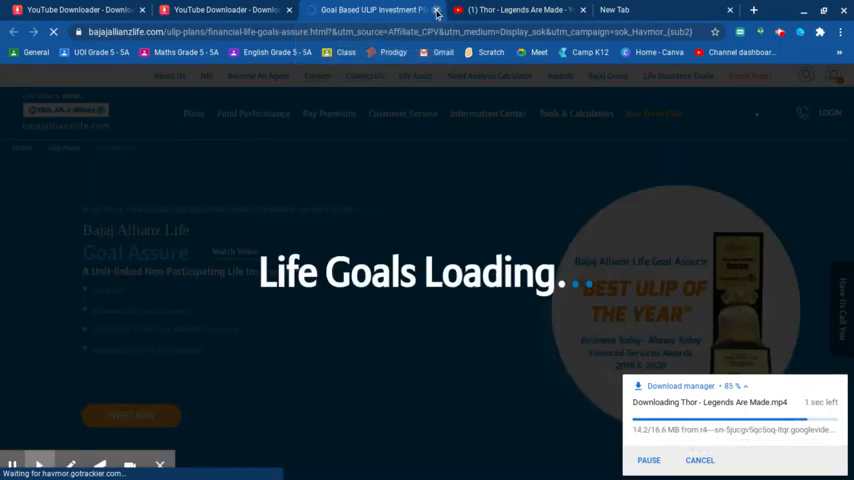
click(436, 10)
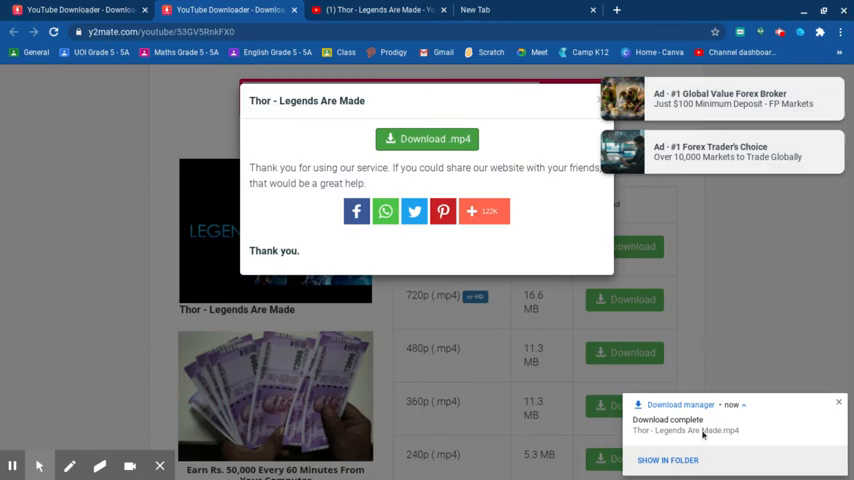
click(668, 460)
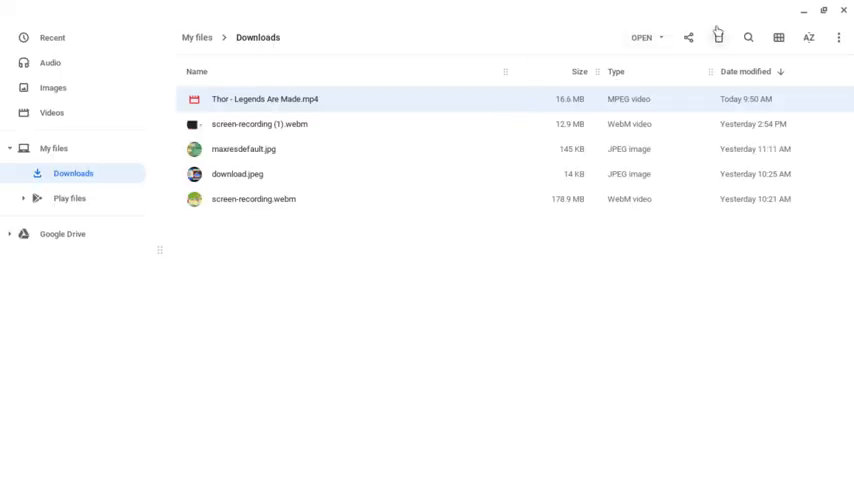
Open the downloaded Thor MP4 with Gallery from the Files toolbar
click(660, 36)
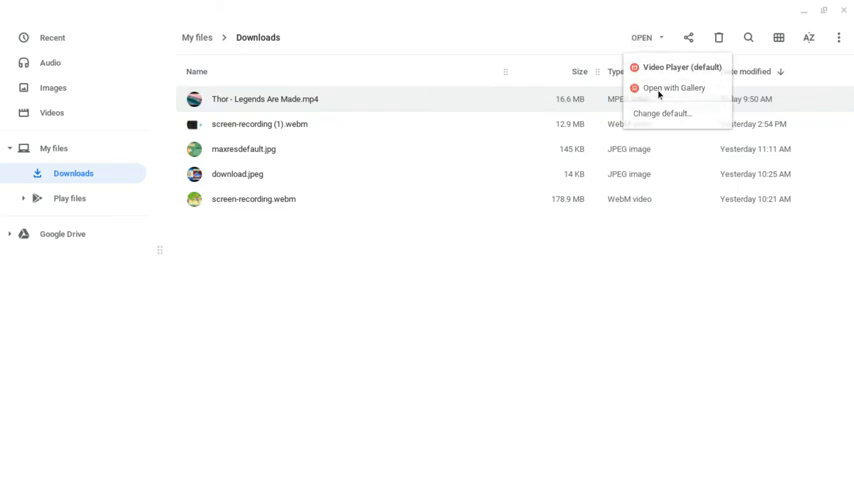
click(680, 66)
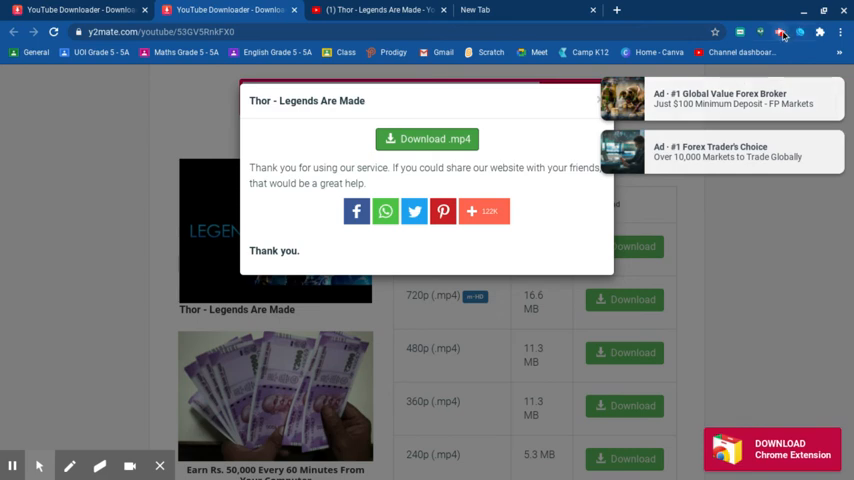
Check the screen recorder extension, then switch to the blank New Tab
click(780, 32)
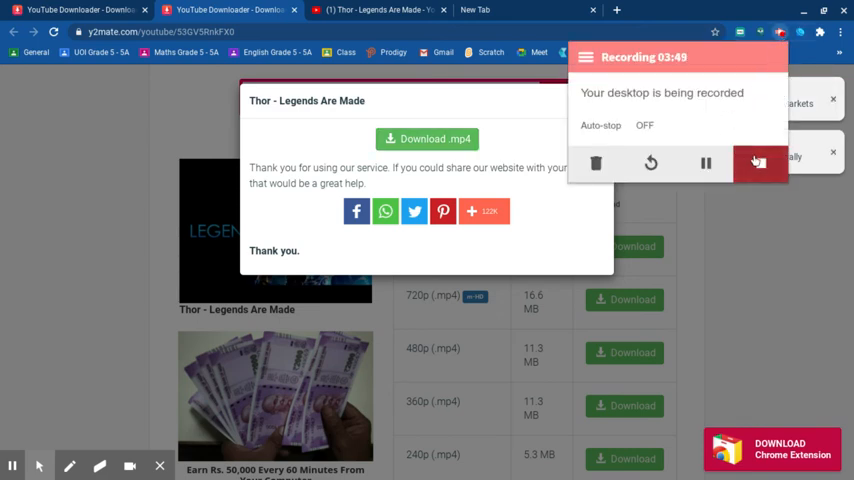
click(474, 10)
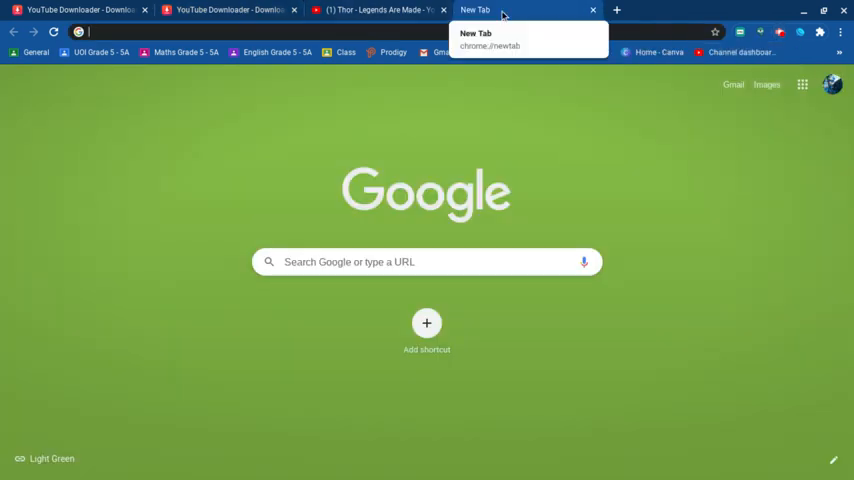
Google 'like and suscr', filter to Videos, and play the LIKE & SUBSCRIBE intro on YouTube
text(like and s)
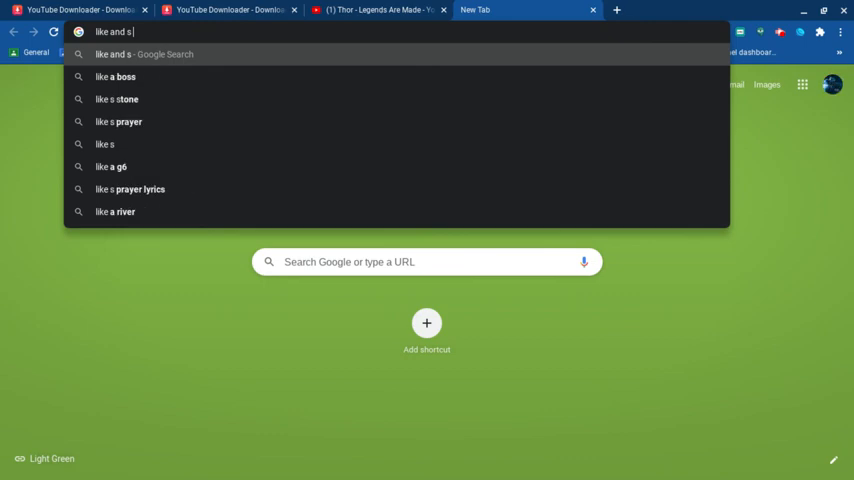
text(uscr)
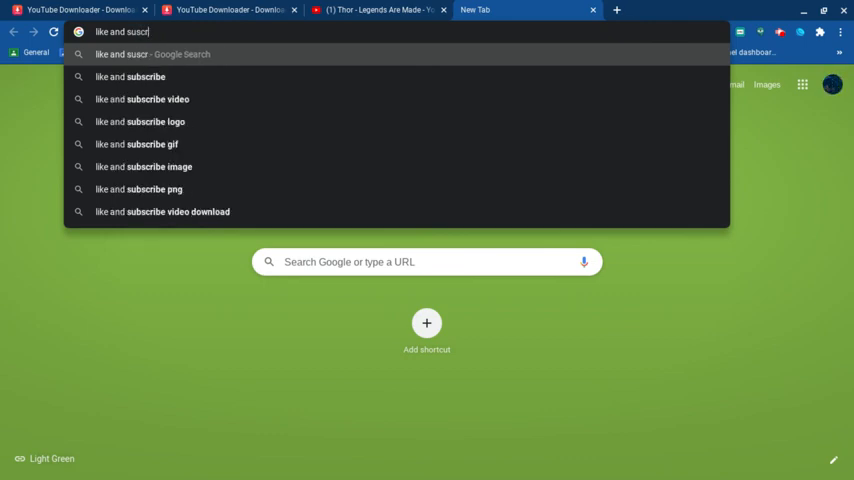
key(Return)
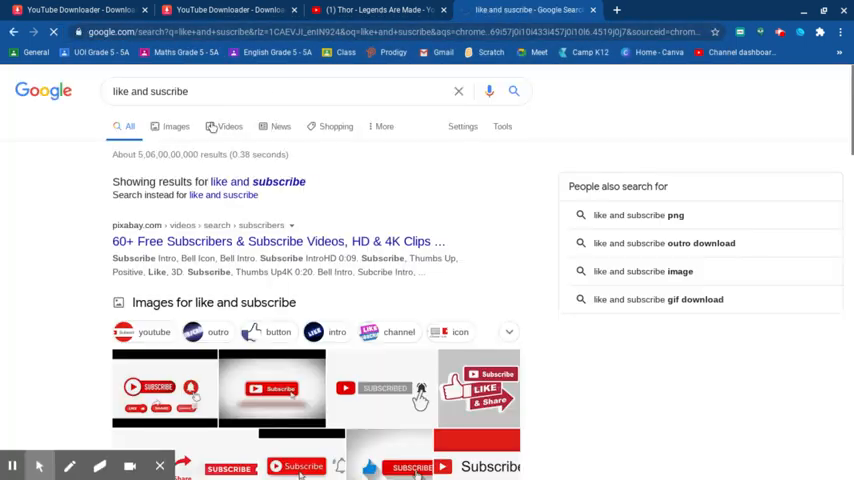
click(220, 126)
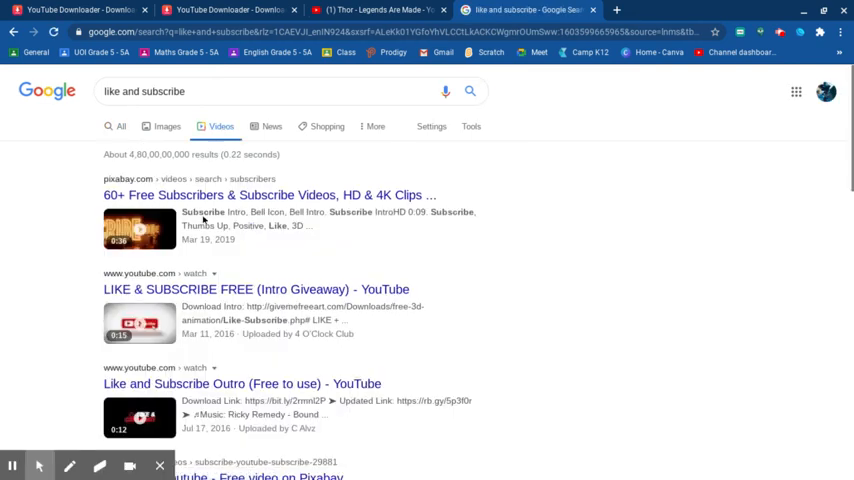
click(232, 288)
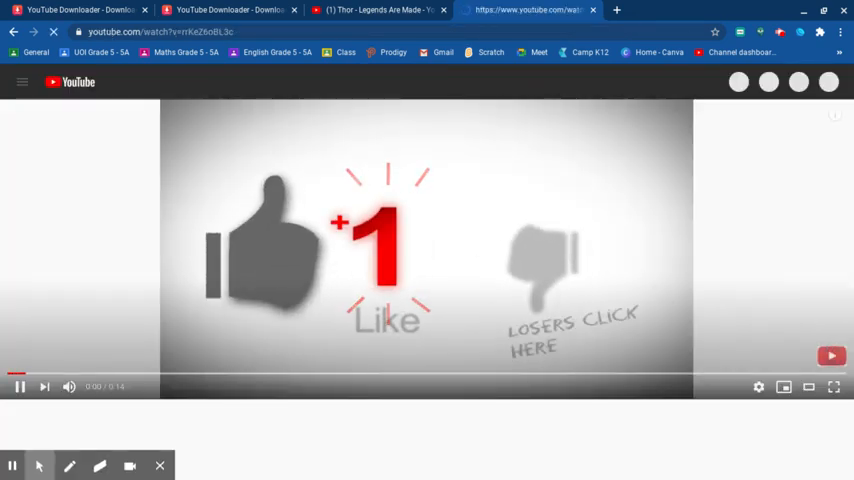